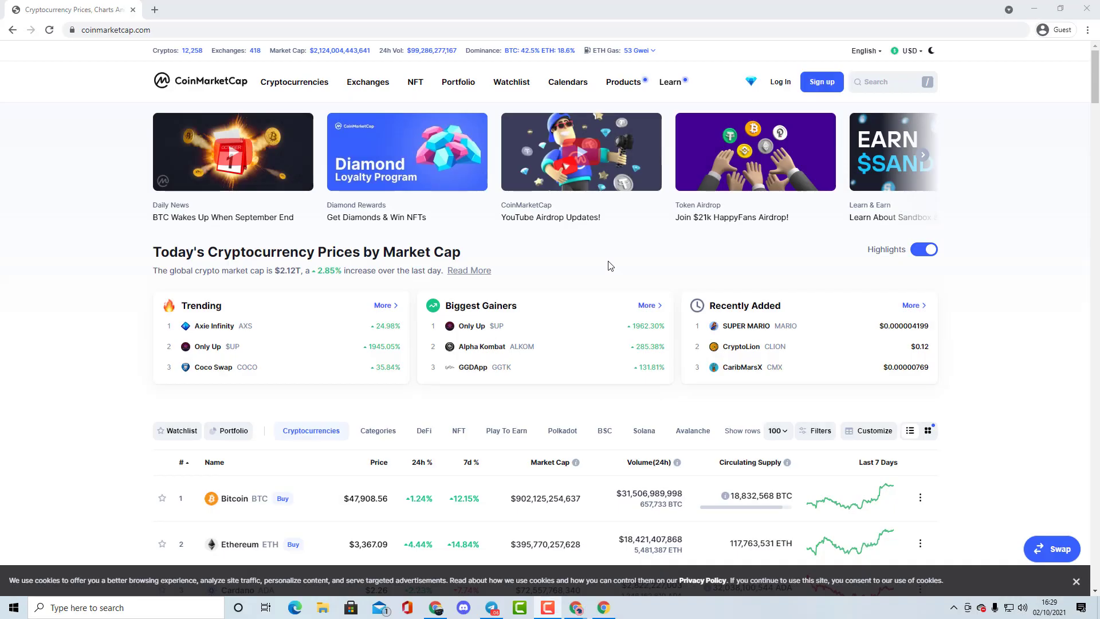
pyautogui.moveTo(231, 225)
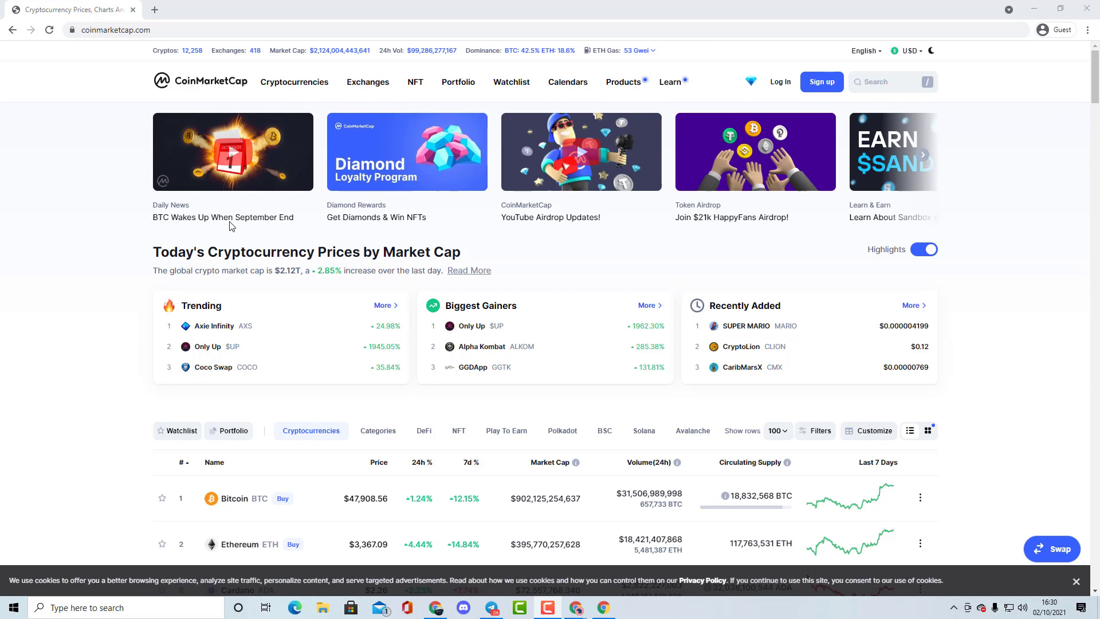
pyautogui.moveTo(428, 116)
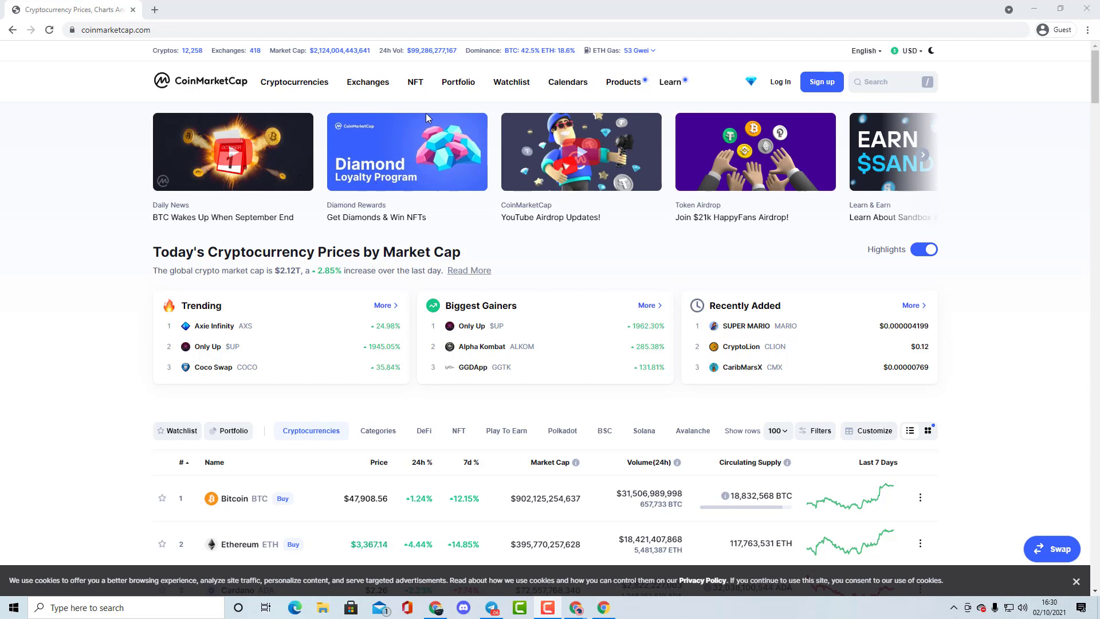
pyautogui.moveTo(562, 304)
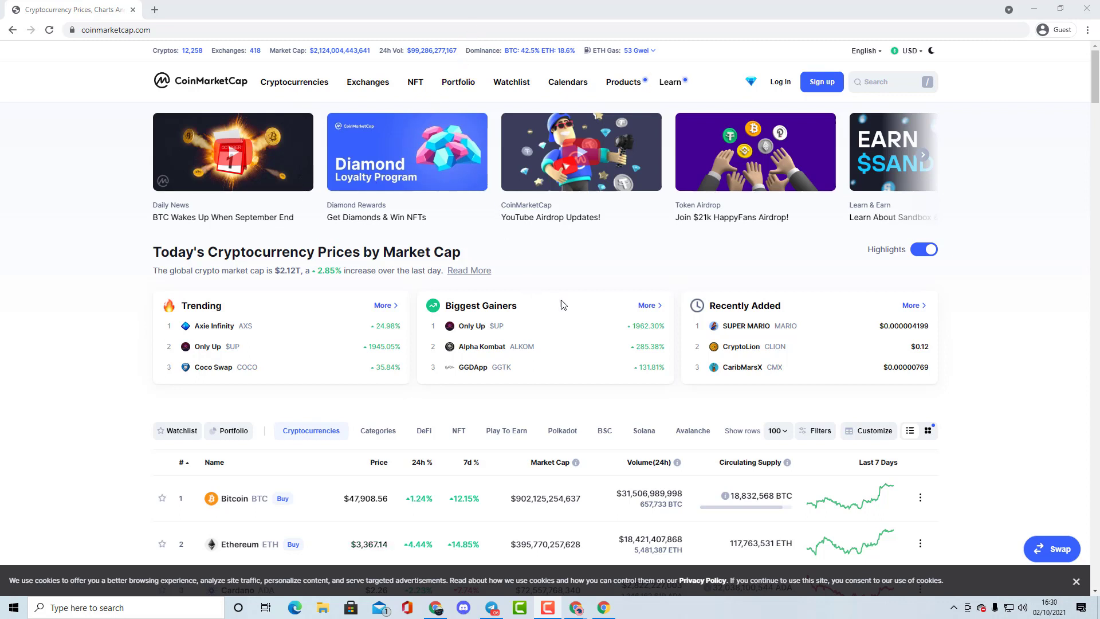
pyautogui.moveTo(606, 249)
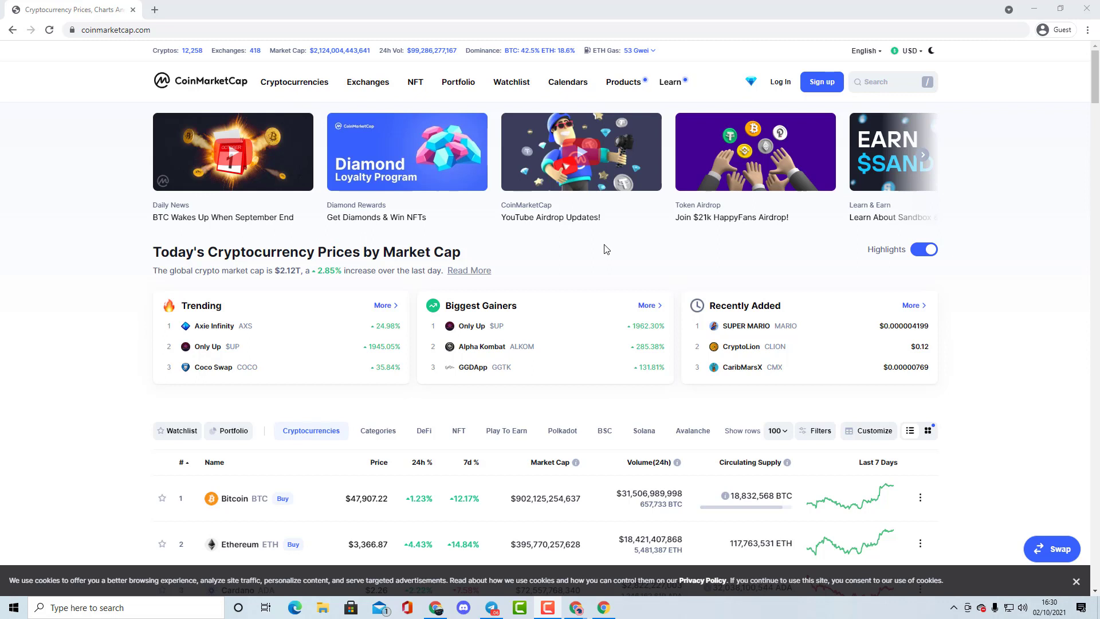
pyautogui.moveTo(633, 266)
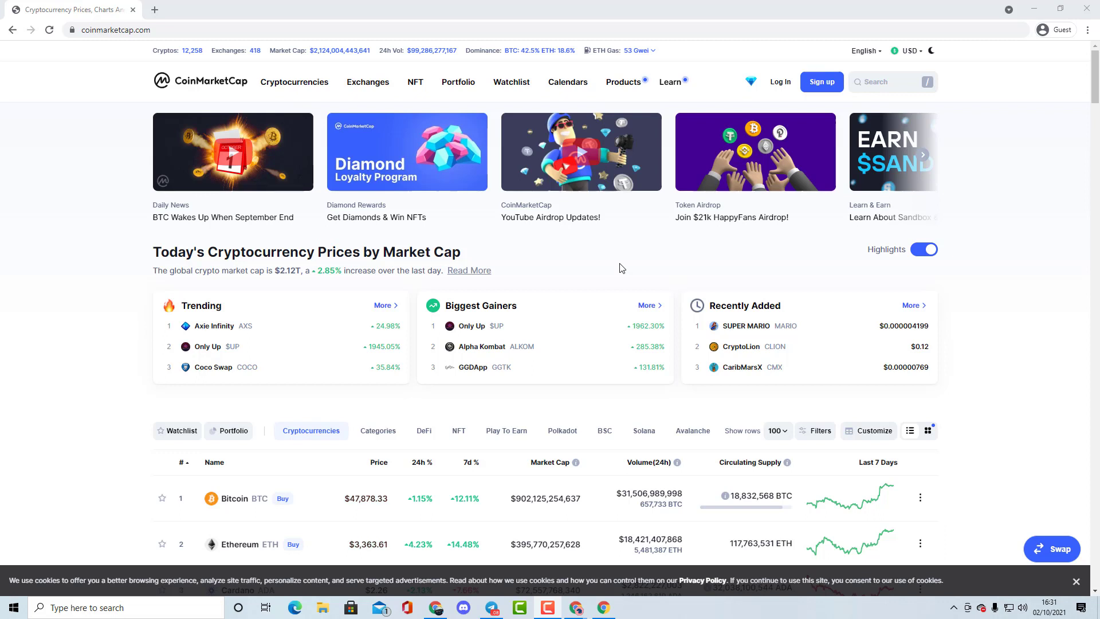
pyautogui.moveTo(799, 296)
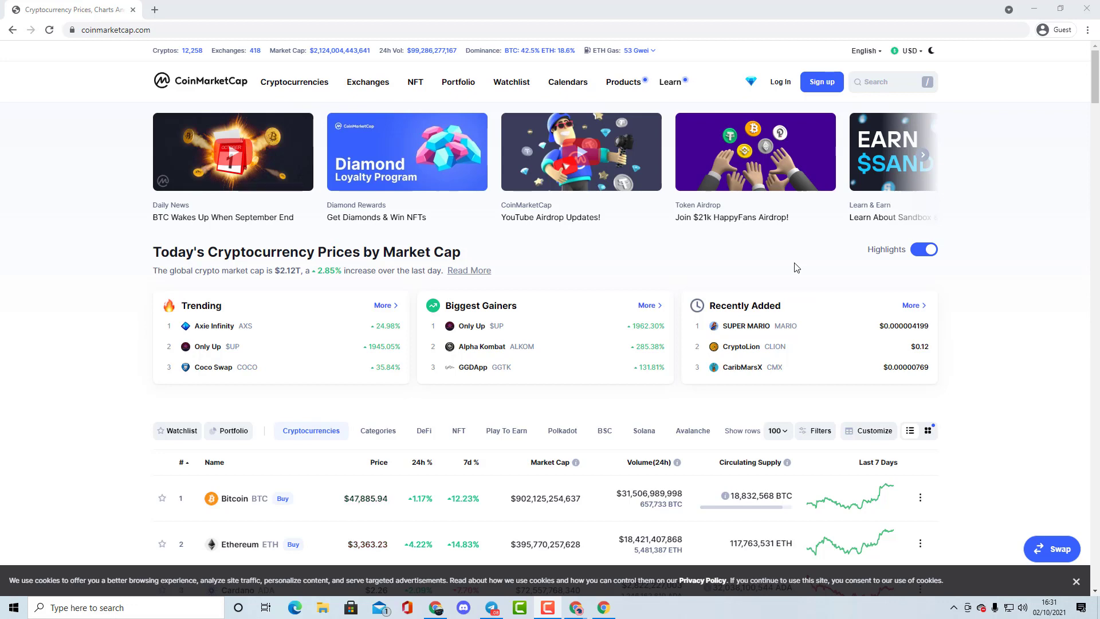
pyautogui.moveTo(835, 289)
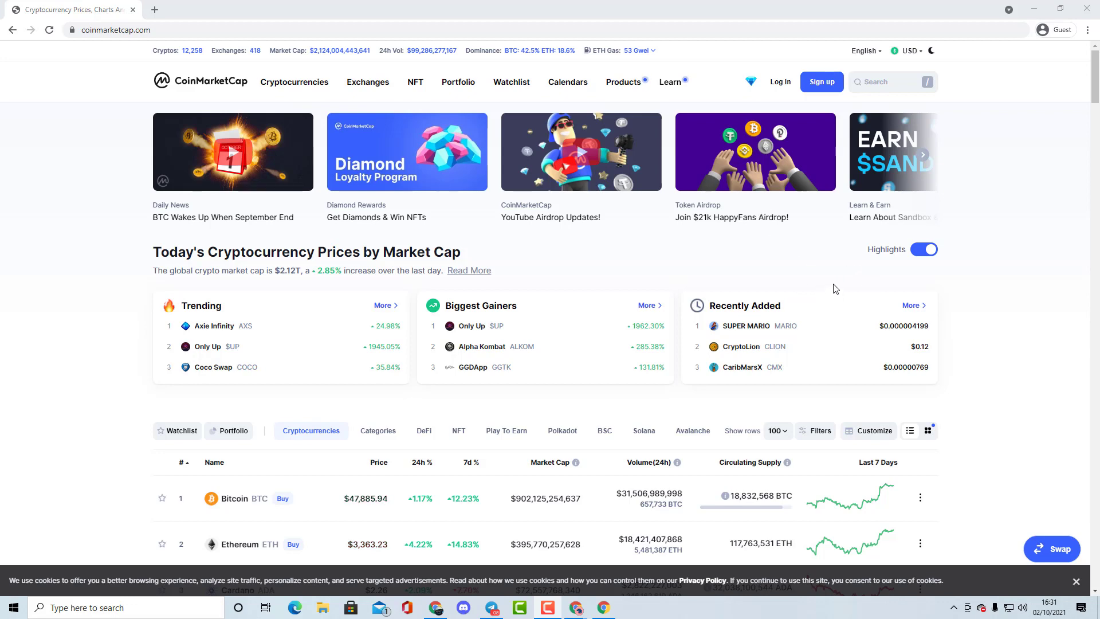
# - View the Casper and Cosmos pages on CoinMarketCap, then return to MarketCapOf with CSPR as coin A
pyautogui.click(210, 9)
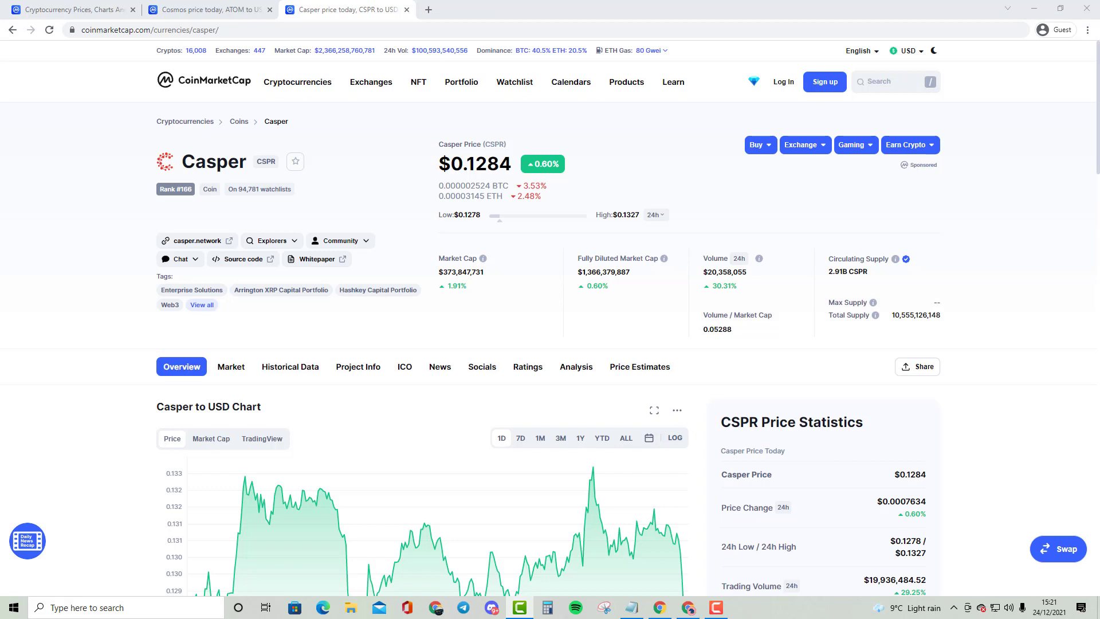
pyautogui.moveTo(167, 63)
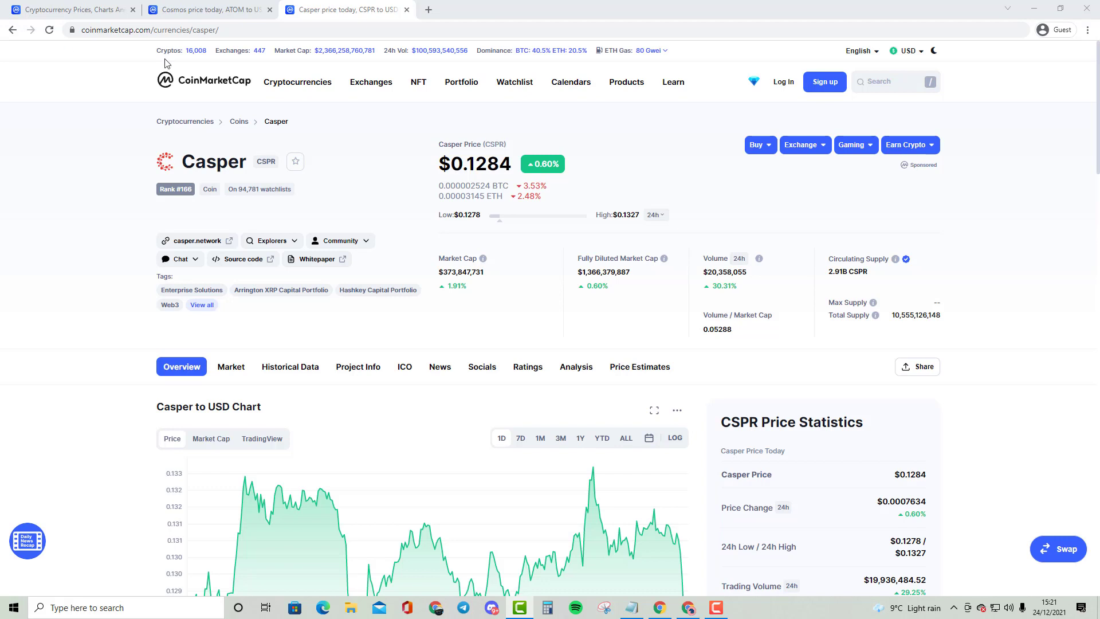
pyautogui.click(204, 9)
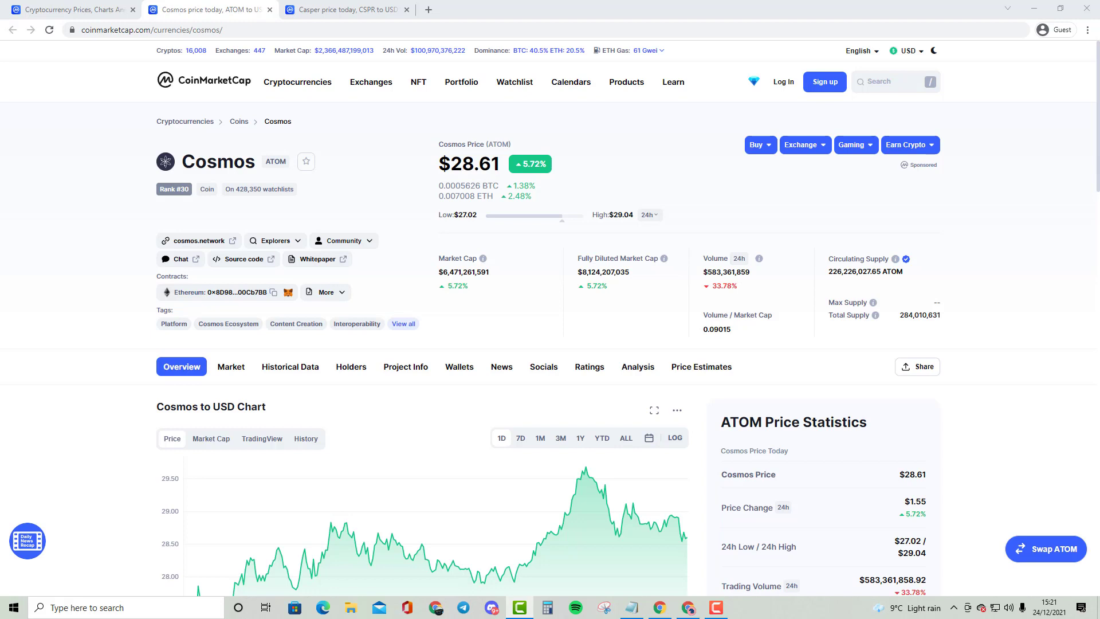
pyautogui.click(344, 9)
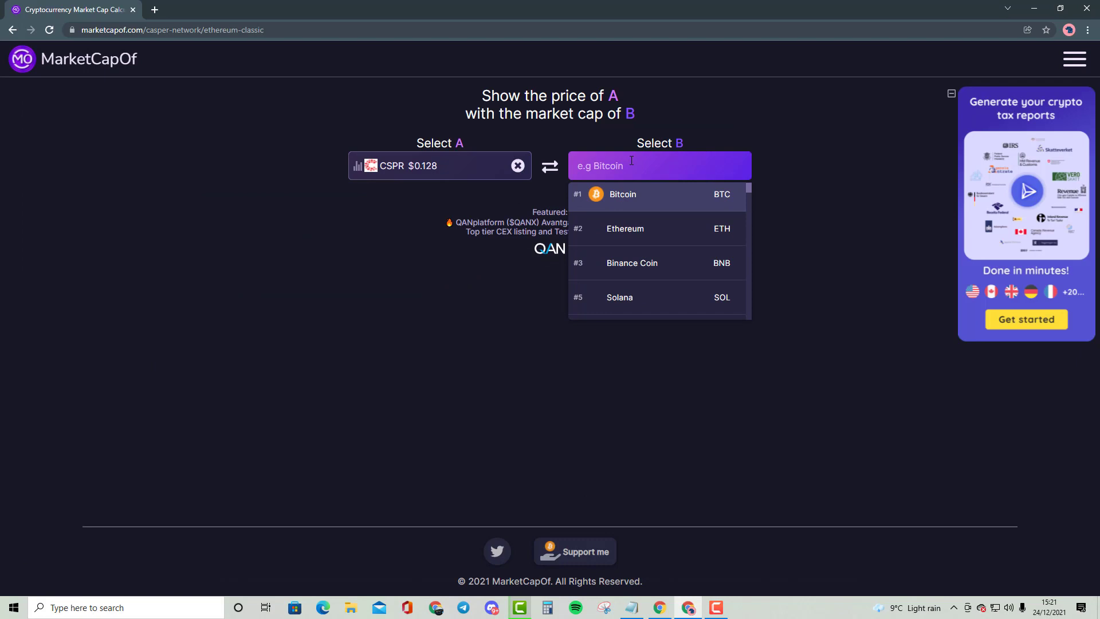
# - Choose Cosmos (ATOM) as coin B against Casper as coin A
pyautogui.write('coa')
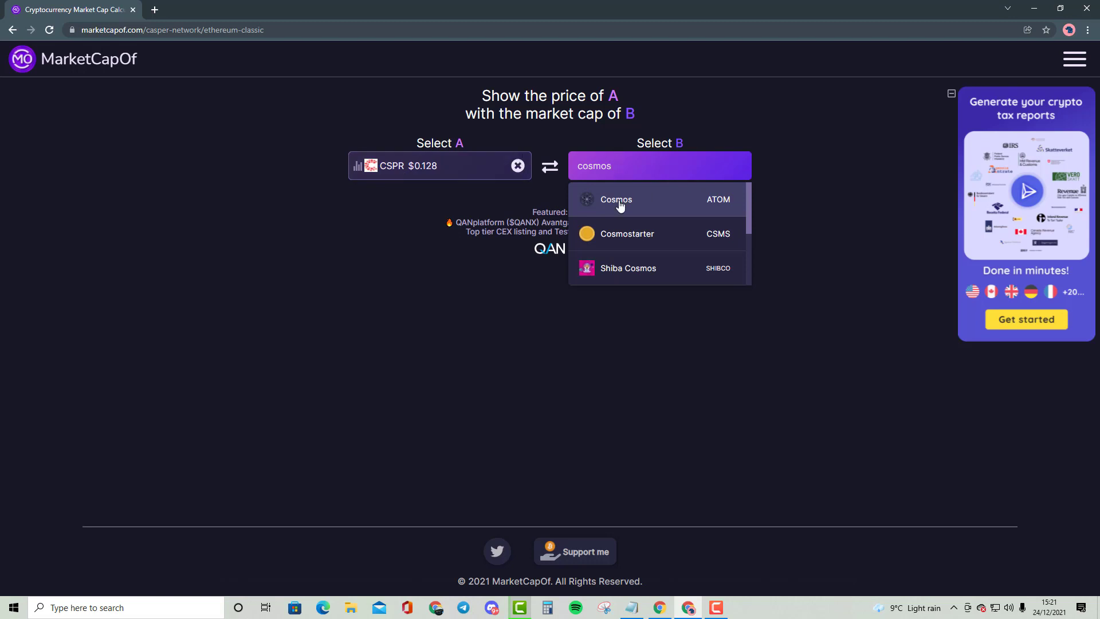
pyautogui.click(616, 199)
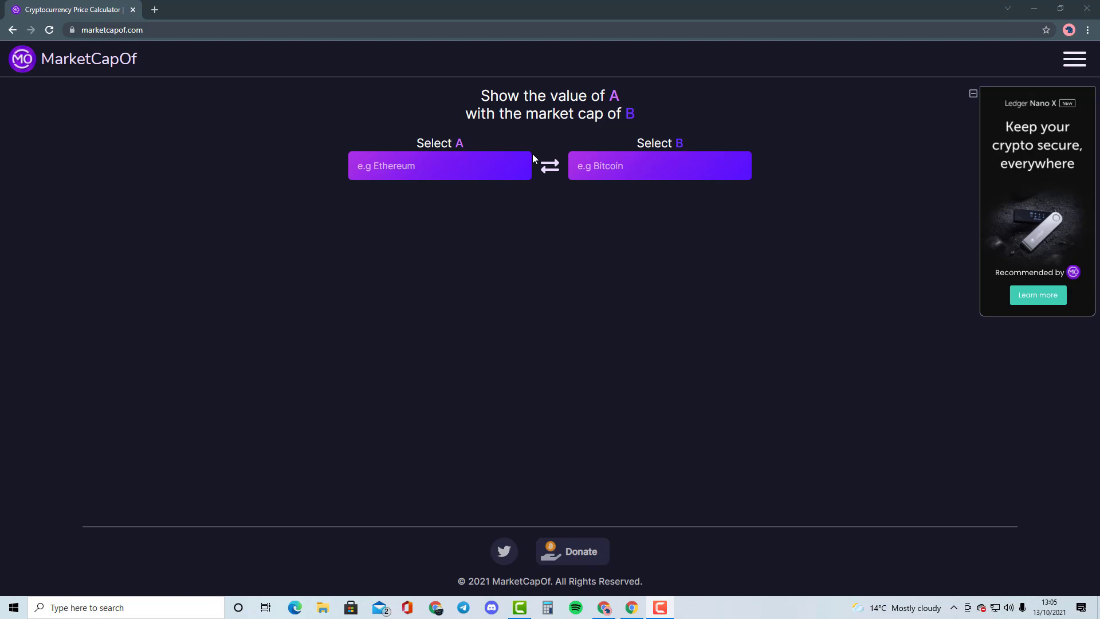
# - Compare Ethereum (A) with Bitcoin (B): ETH at BTC's market cap is $8,848, 2.54x
pyautogui.click(440, 166)
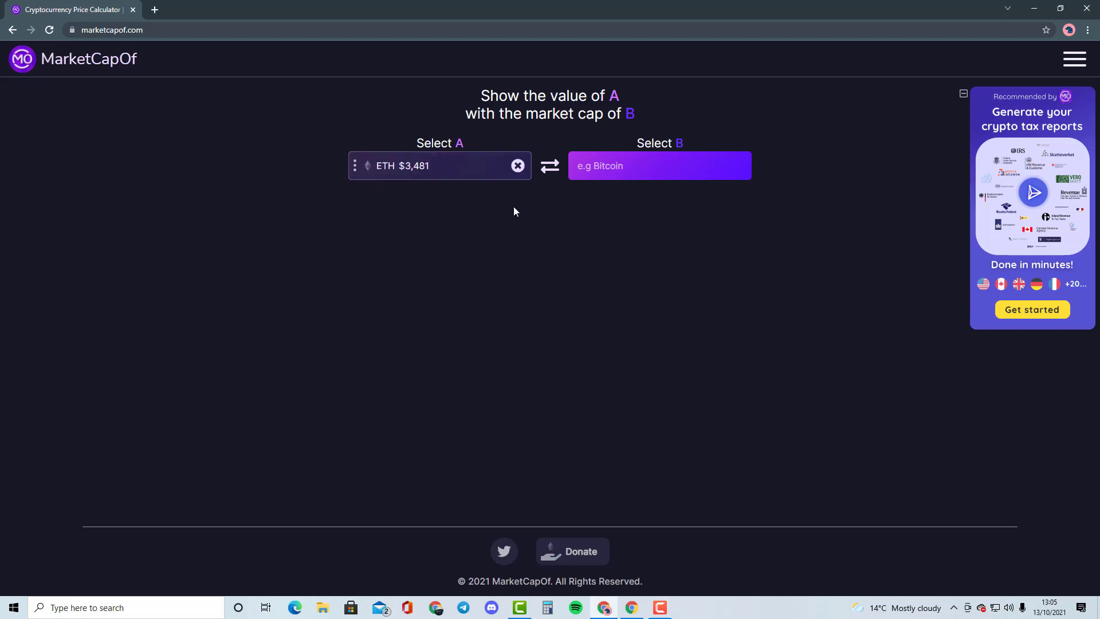
pyautogui.click(659, 166)
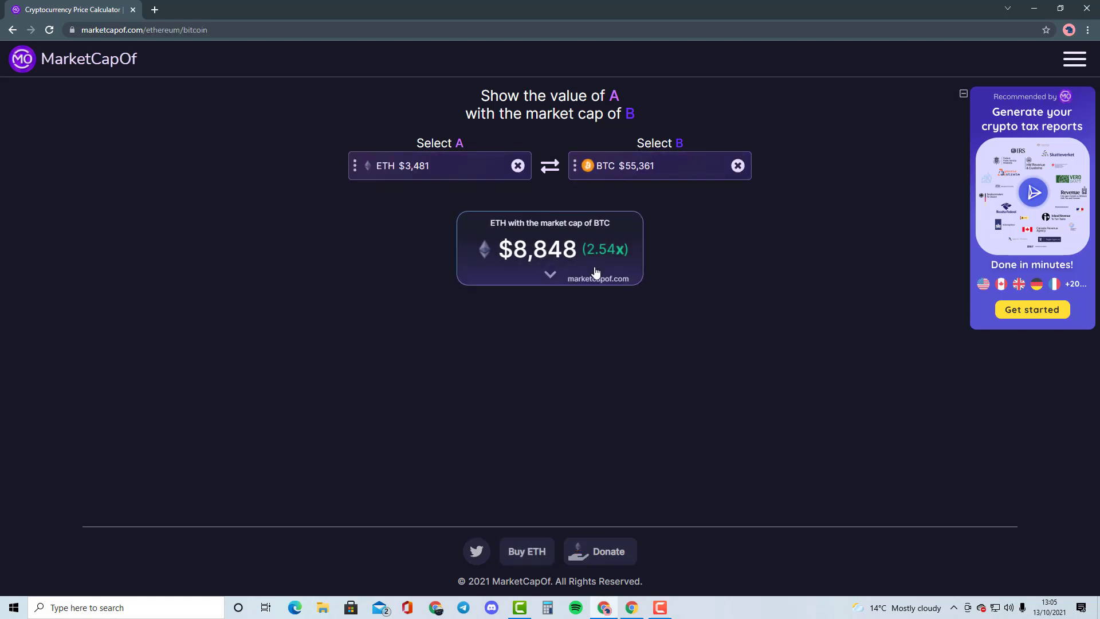
pyautogui.moveTo(624, 236)
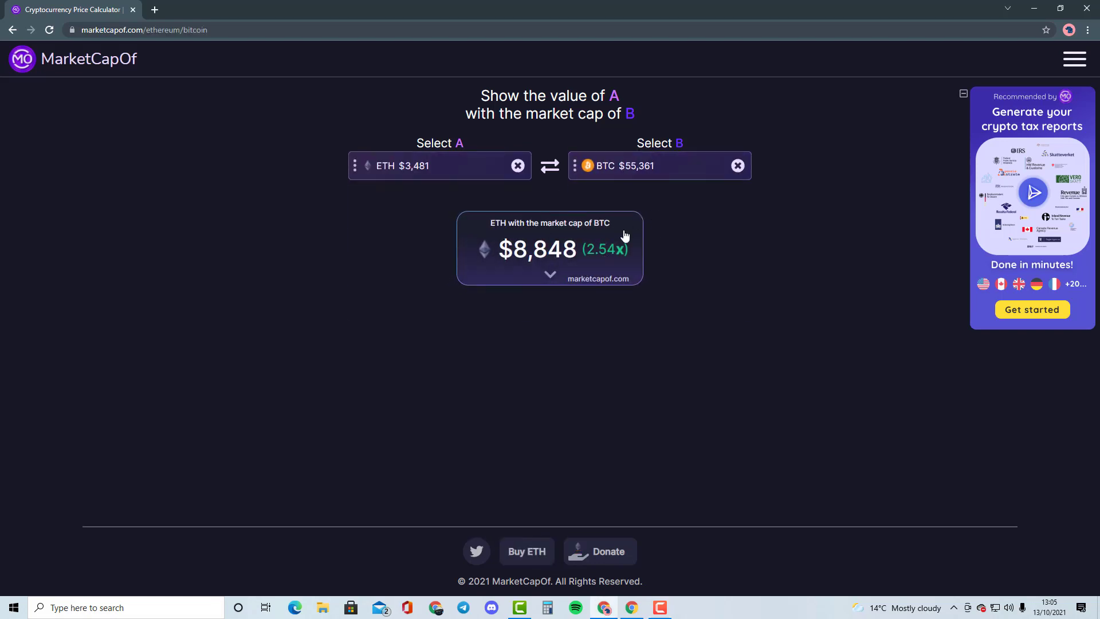
pyautogui.moveTo(687, 203)
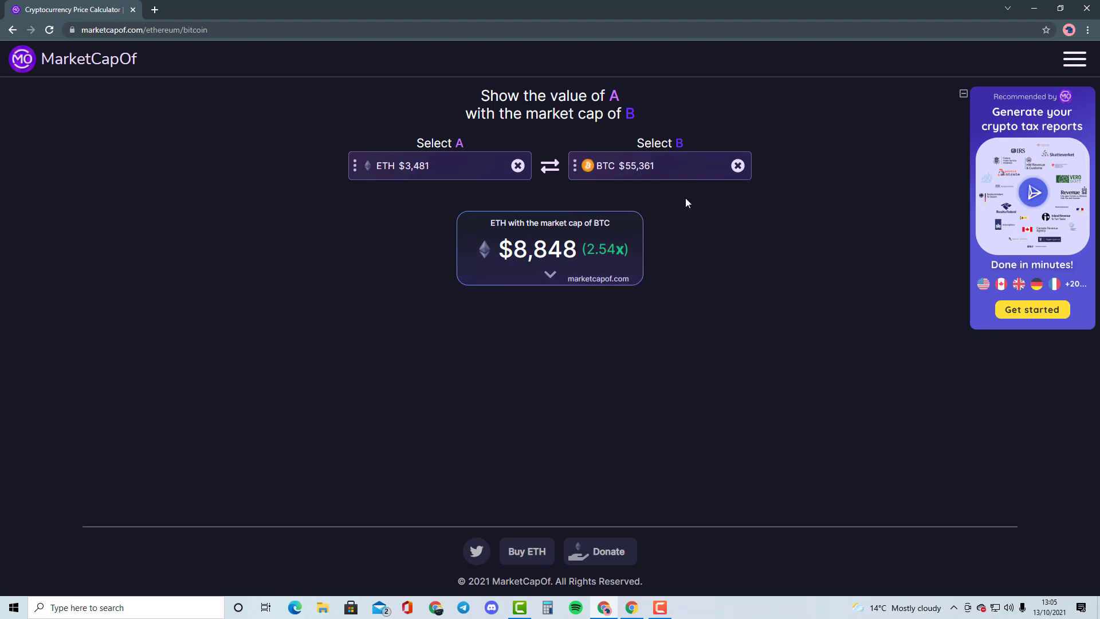
pyautogui.moveTo(678, 207)
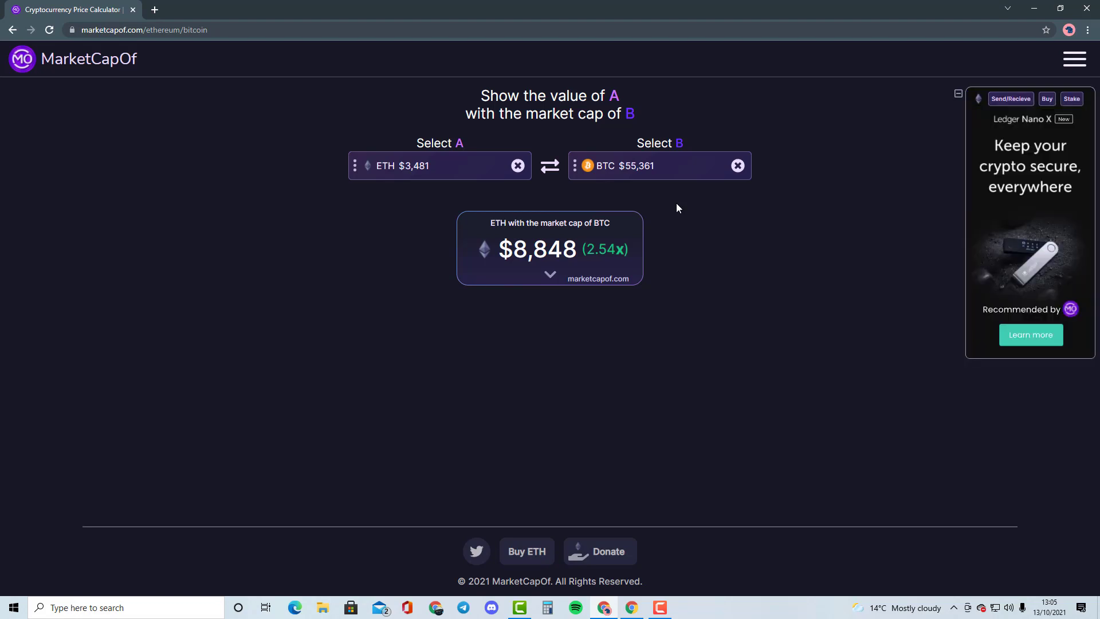
pyautogui.moveTo(444, 208)
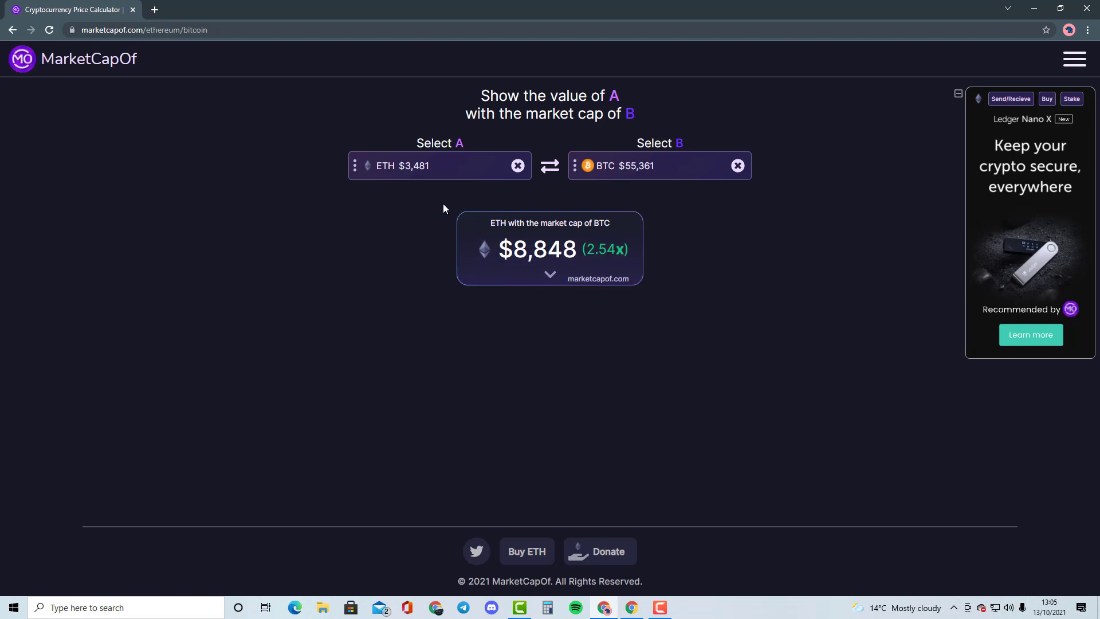
pyautogui.moveTo(446, 274)
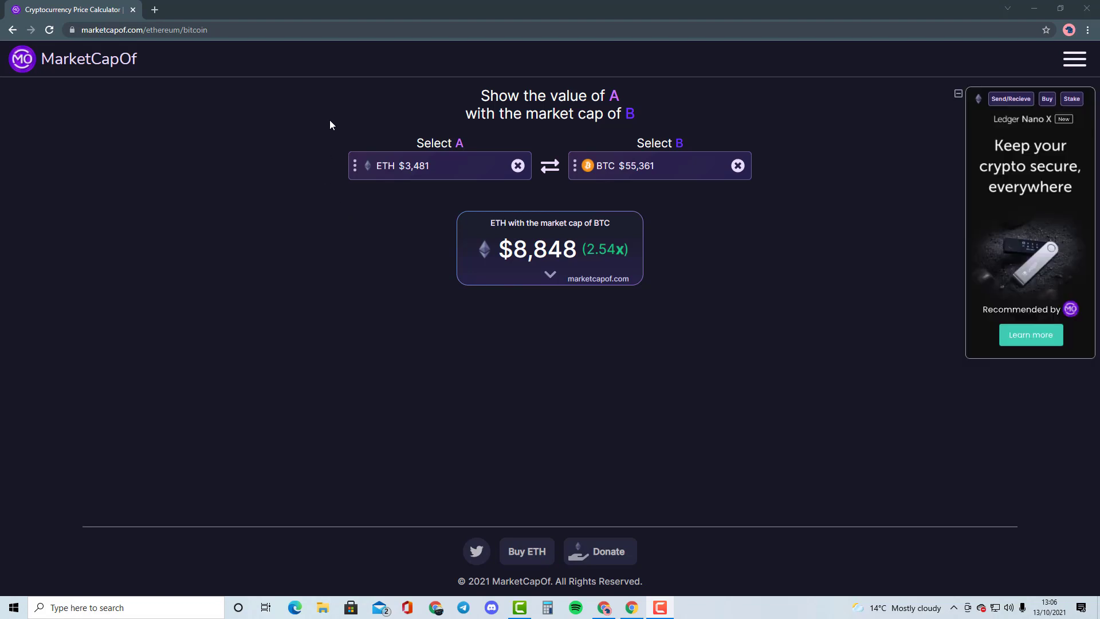
pyautogui.moveTo(637, 121)
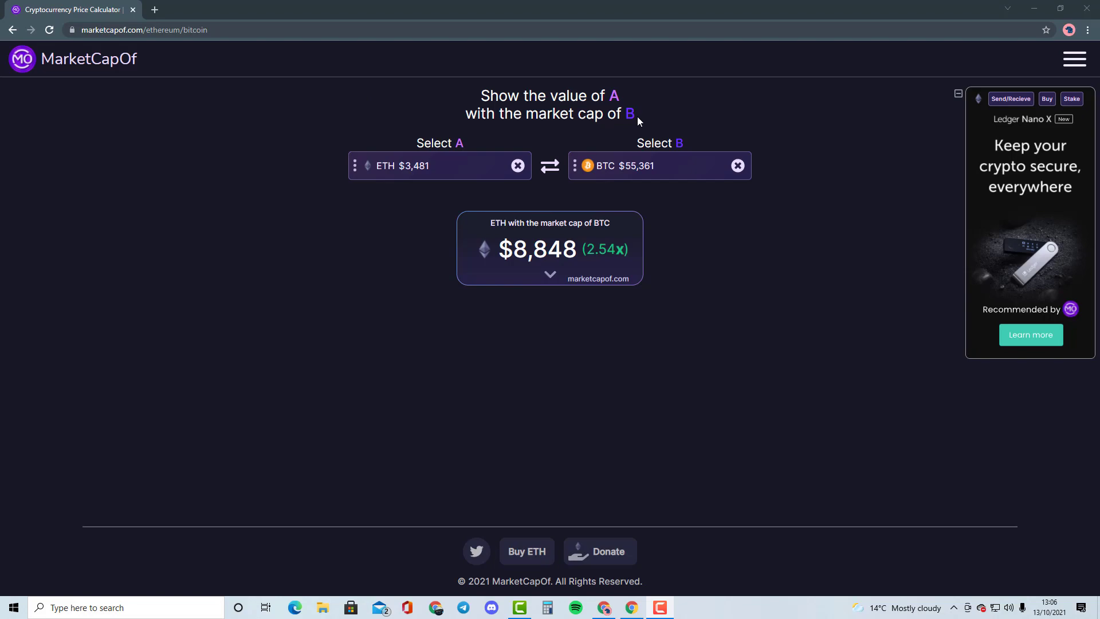
pyautogui.moveTo(382, 115)
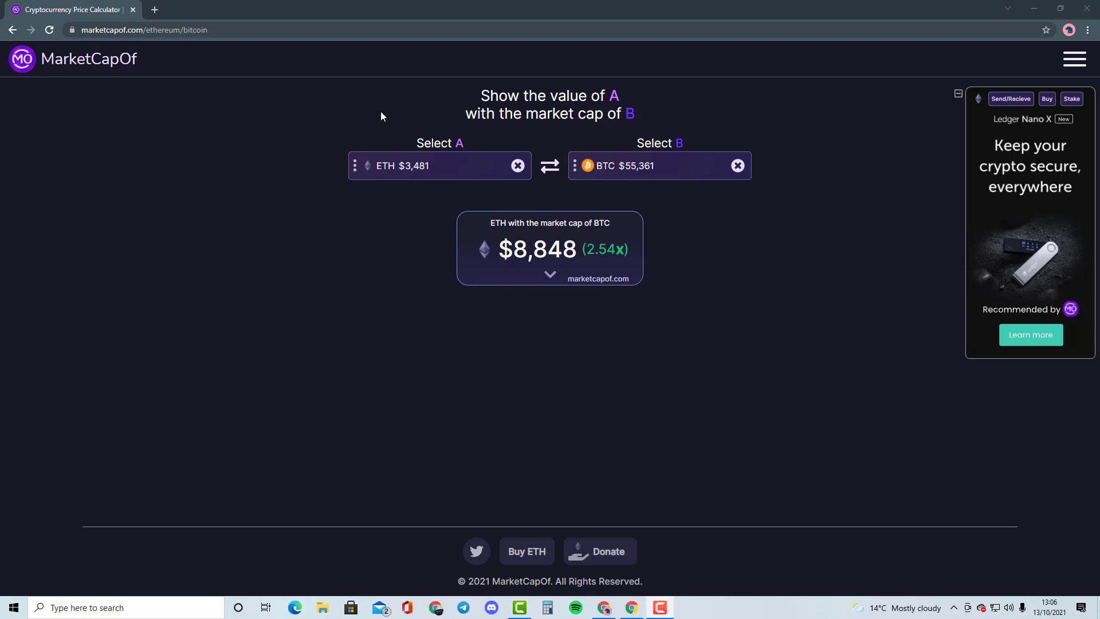